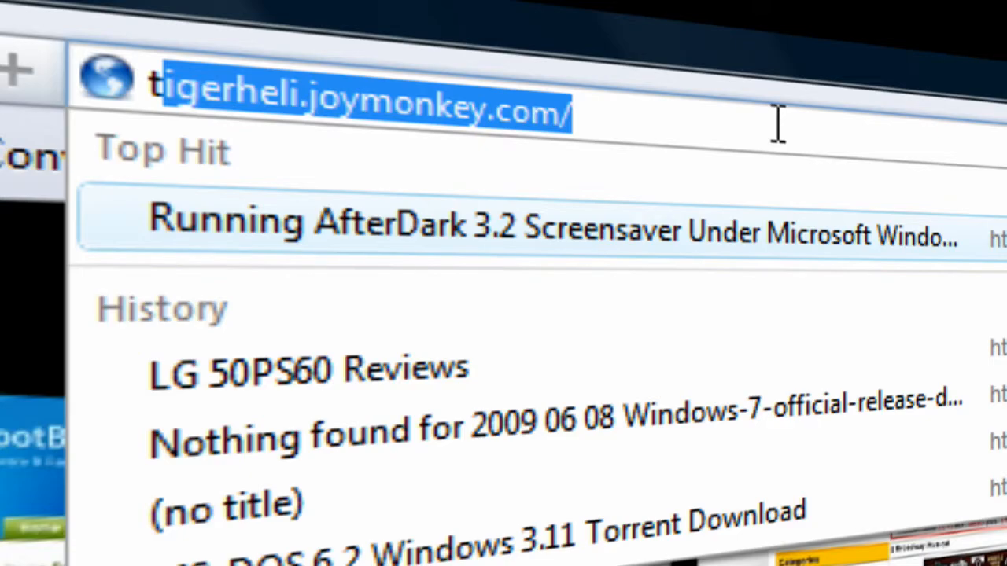
Step: Load the tigerheli.joymonkey.com AfterDark 3.2 page and scroll to its Files section
key("Return")
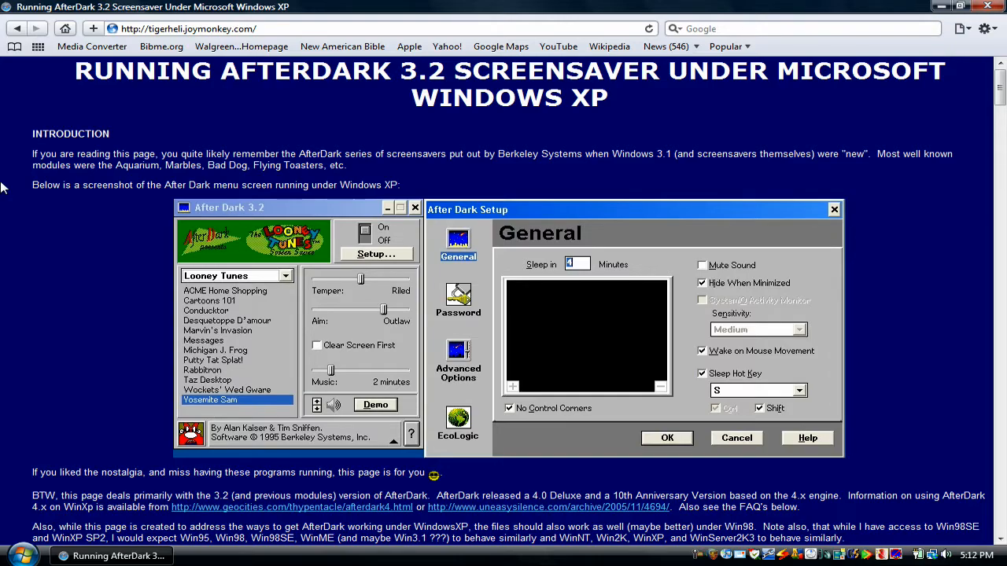
mouse_move(12, 214)
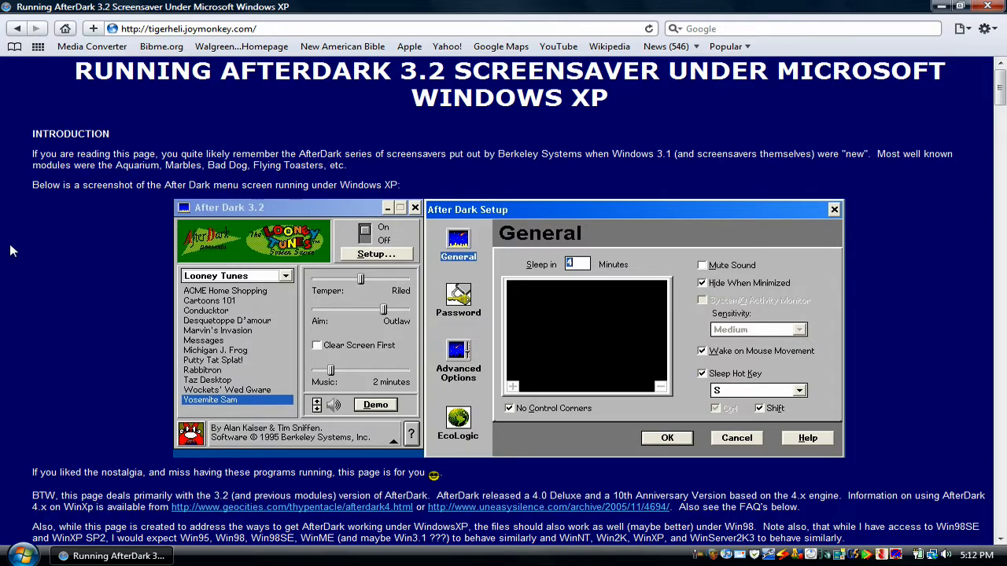
scroll("down", 3)
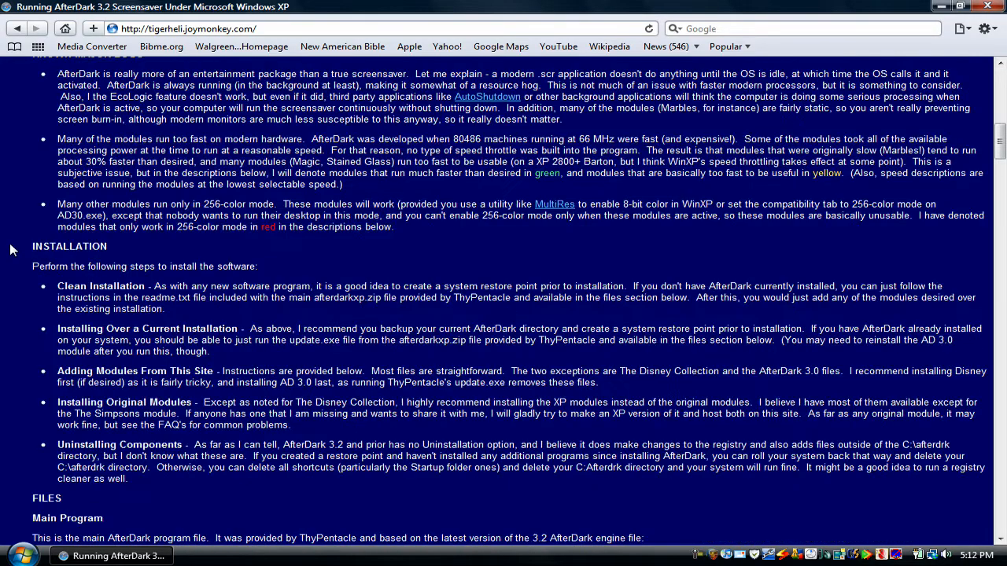
scroll("down", 3)
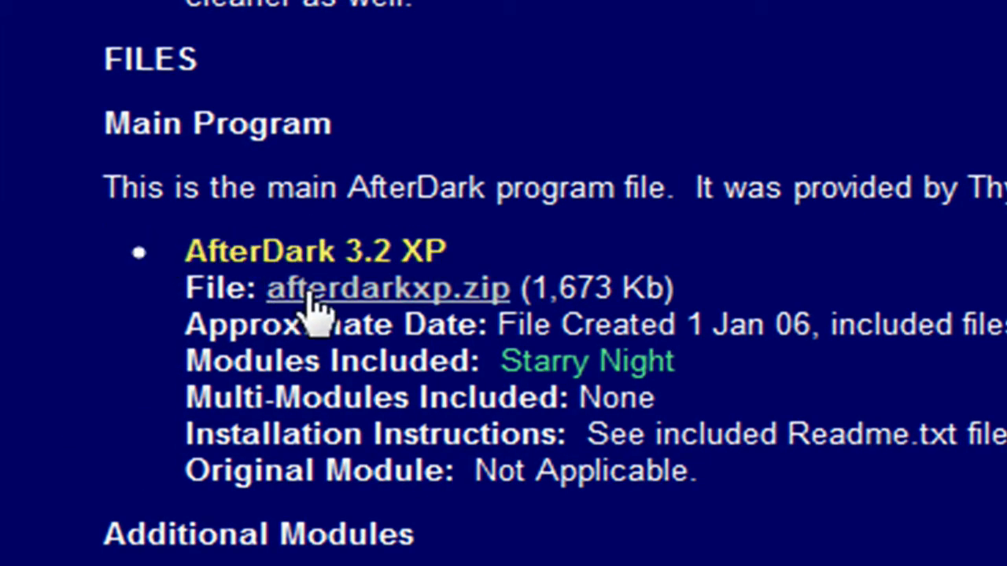
mouse_move(354, 315)
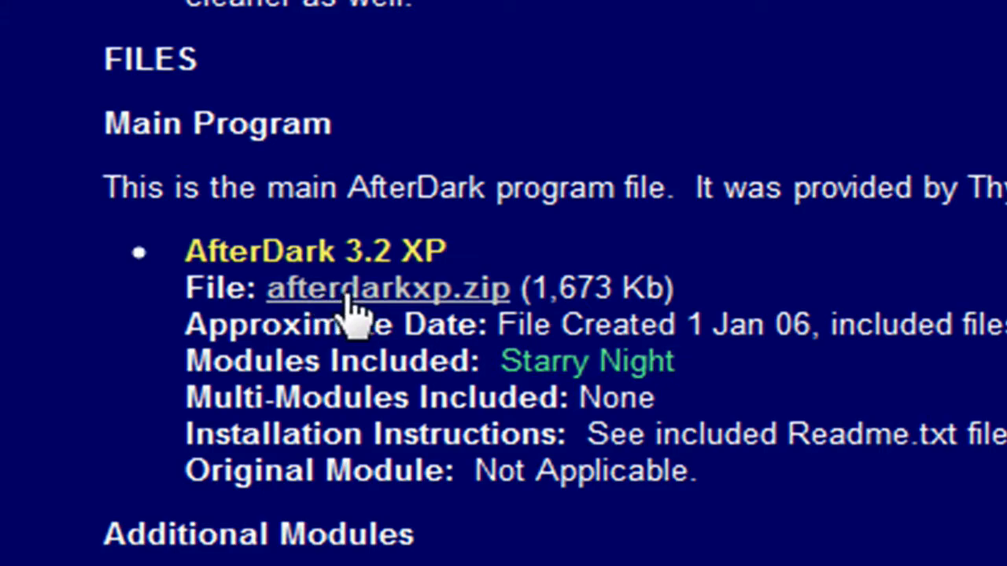
Step: Start downloading the afterdarkxp.zip main program file from the Files section
left_click(387, 286)
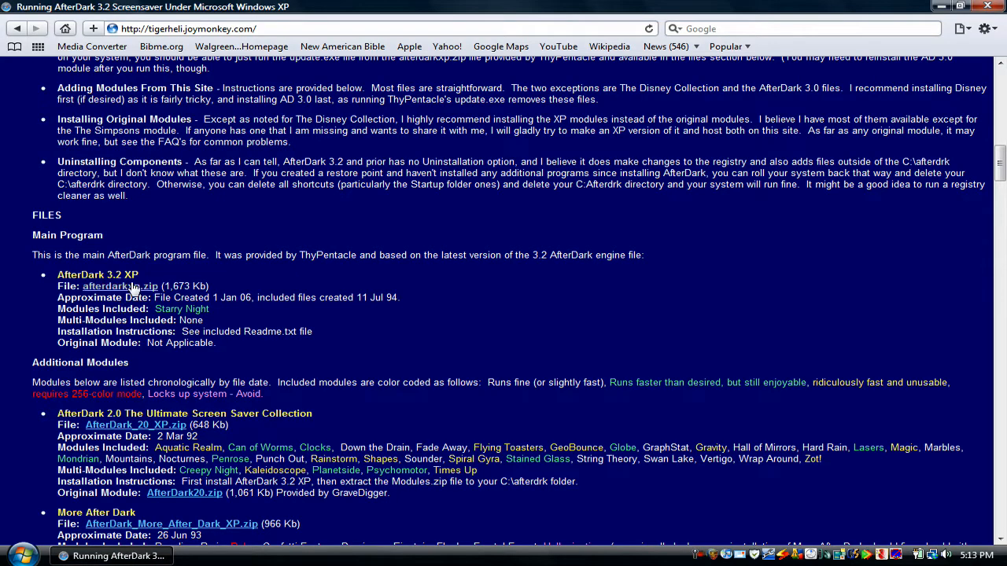
Step: Save afterdarkxp.zip to disk and dismiss the Downloads window once it finishes
left_click(119, 286)
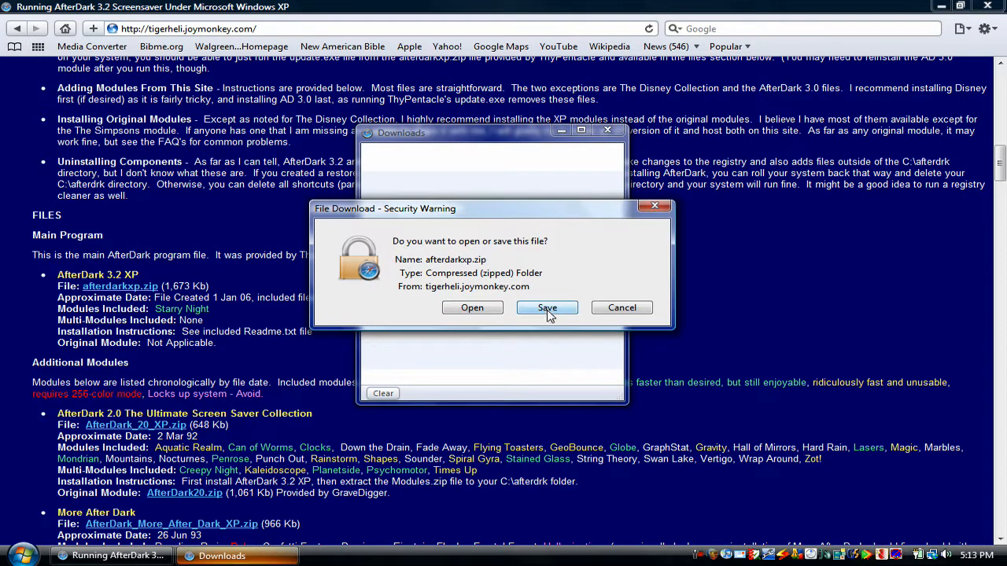
left_click(548, 307)
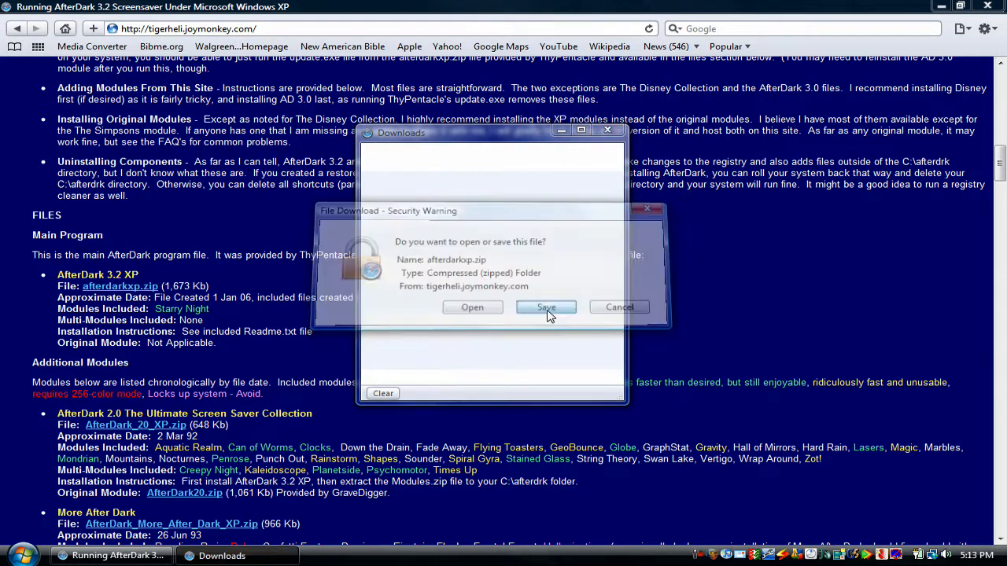
left_click(546, 306)
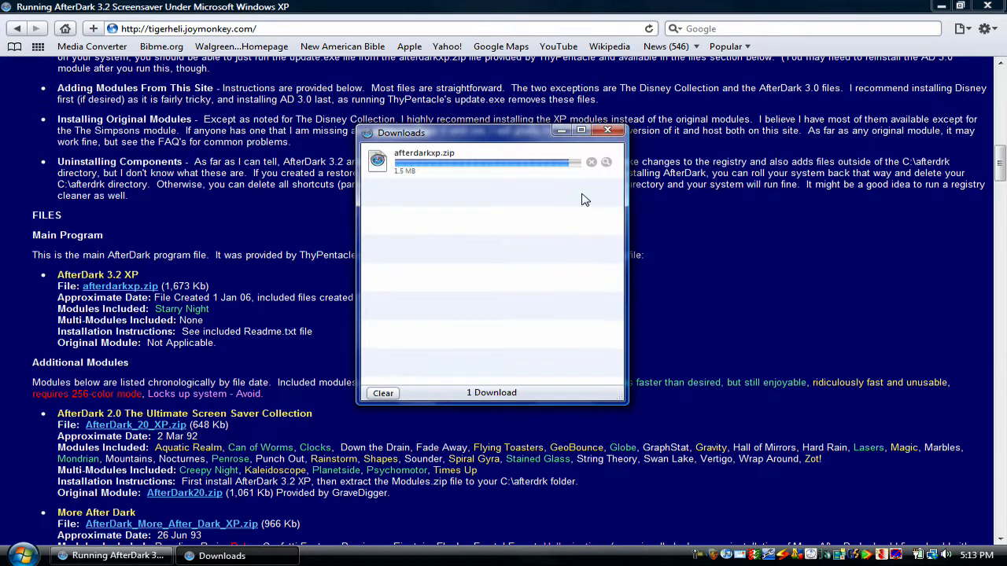
left_click(592, 163)
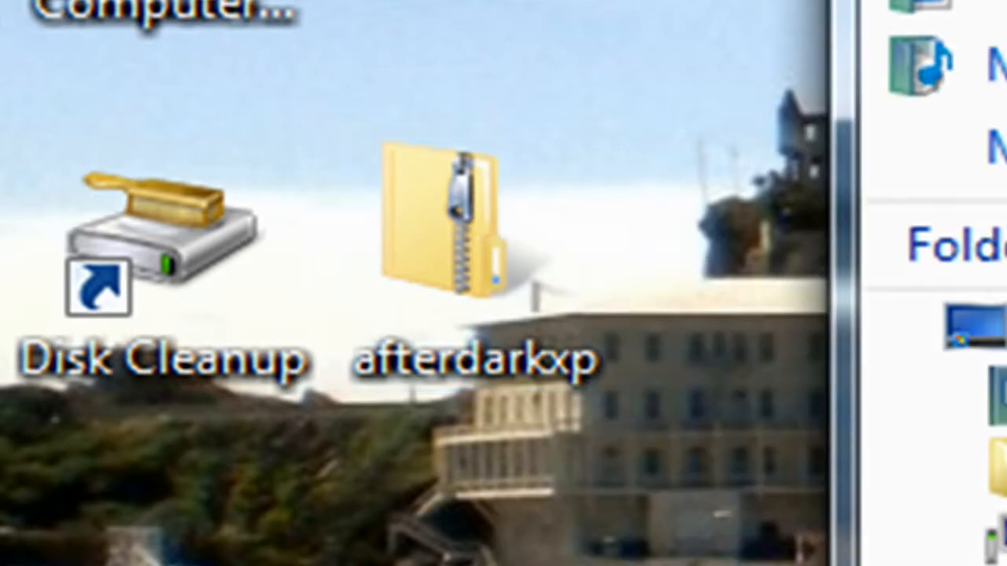
Step: Open the afterdarkxp zip from the desktop and launch its Update program
double_click(444, 220)
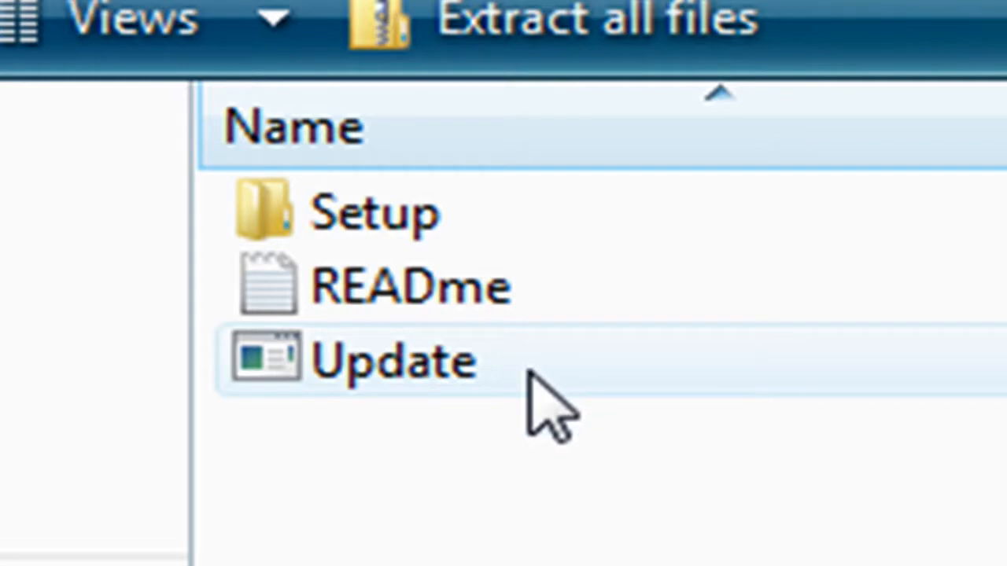
mouse_move(520, 393)
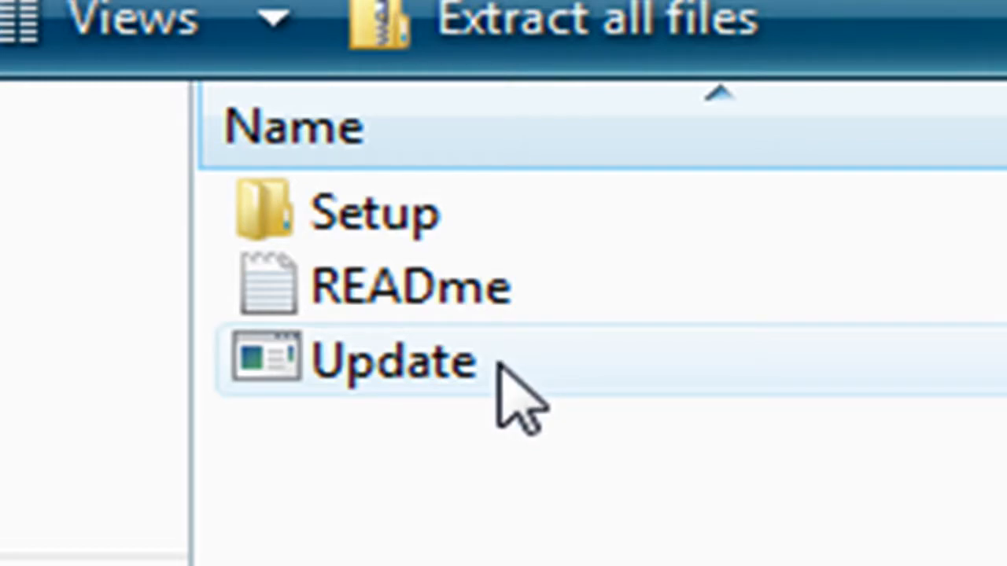
double_click(393, 362)
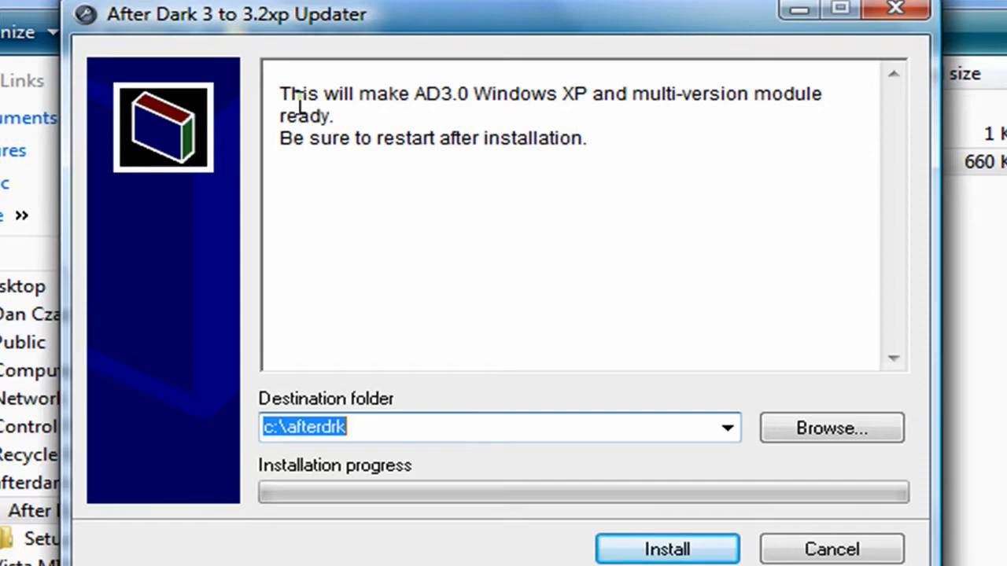
mouse_move(217, 34)
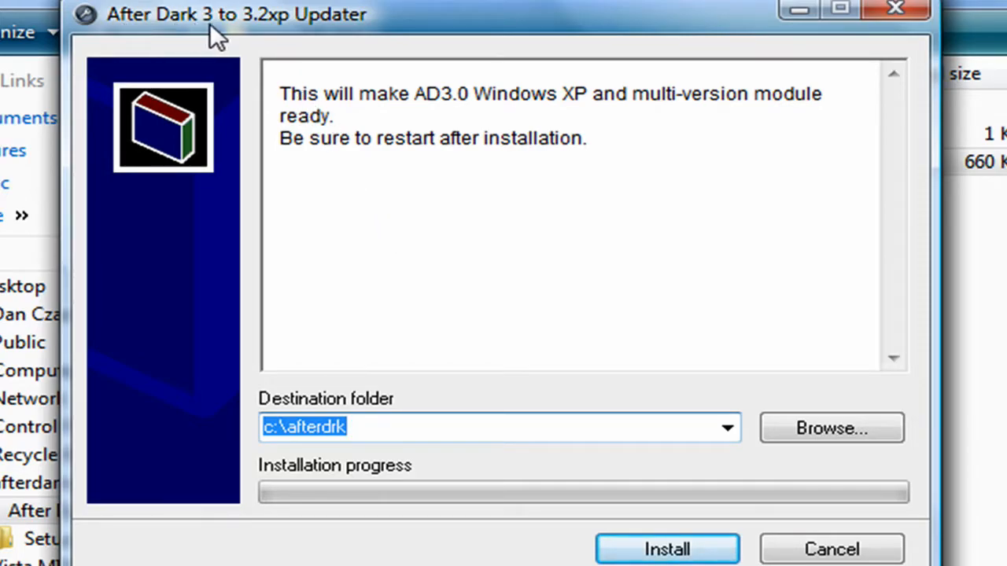
mouse_move(321, 34)
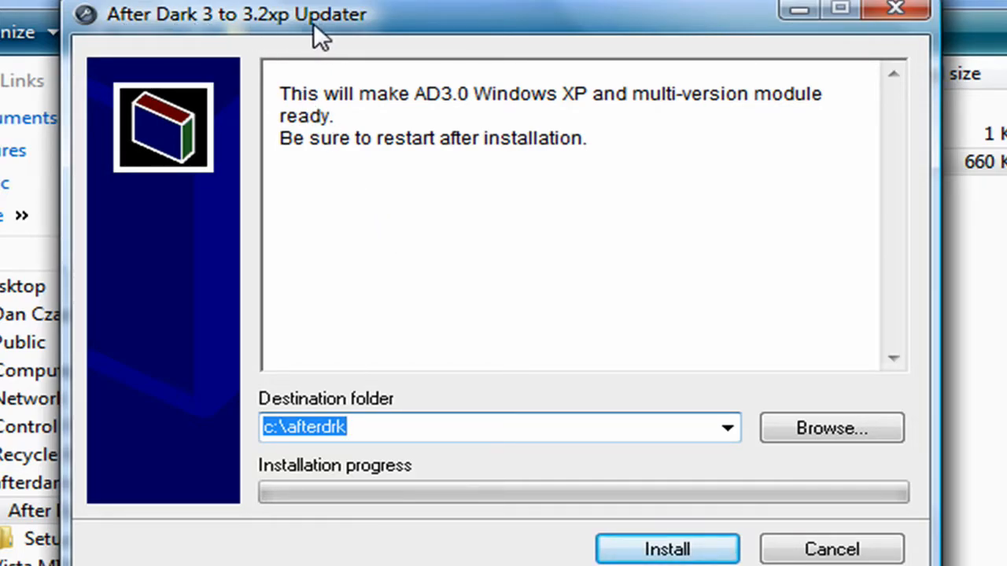
mouse_move(277, 122)
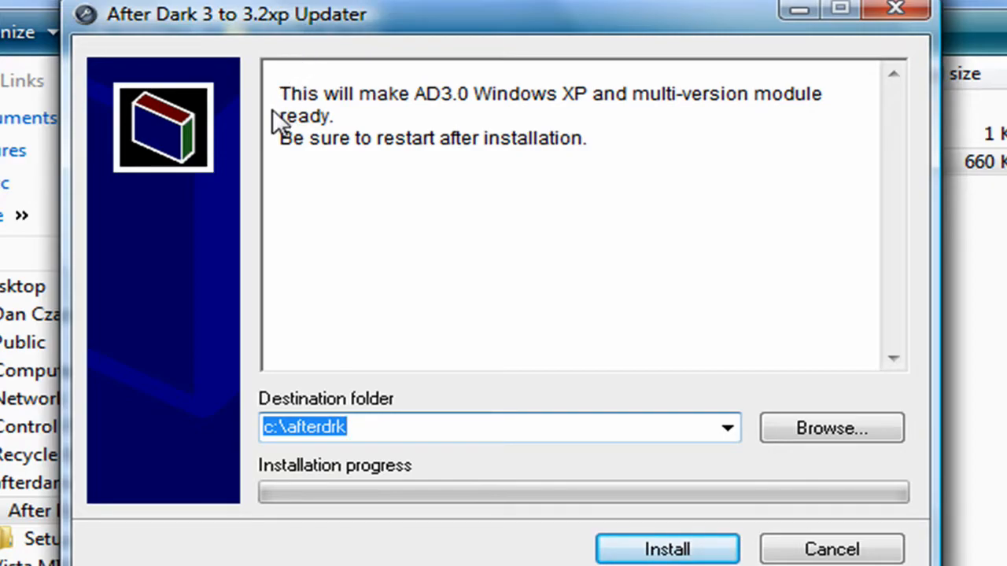
Step: Highlight the 'This will make AD3.0 ... Windows XP' note, then cancel the updater without installing
left_click_drag(280, 95, 460, 95)
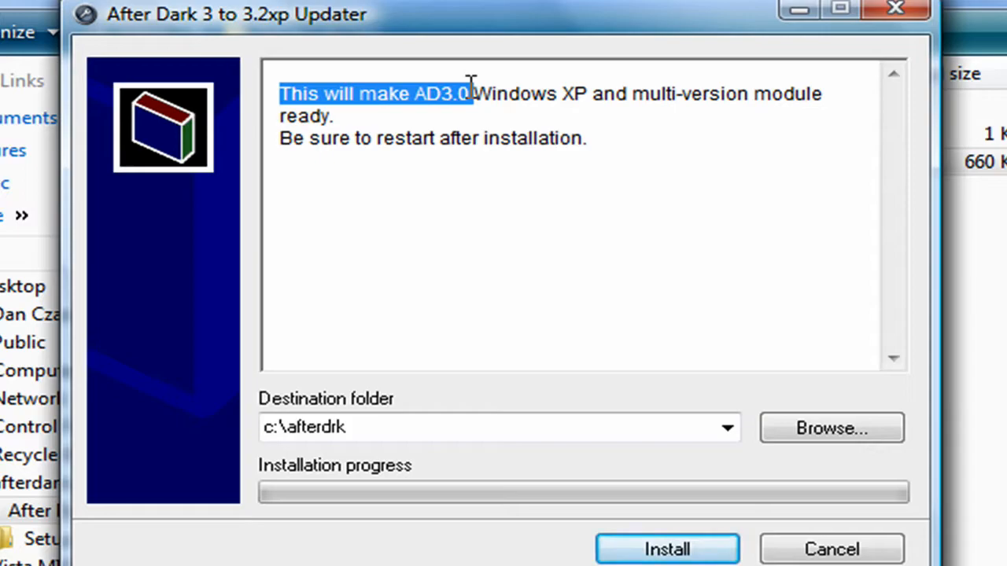
left_click_drag(472, 94, 610, 95)
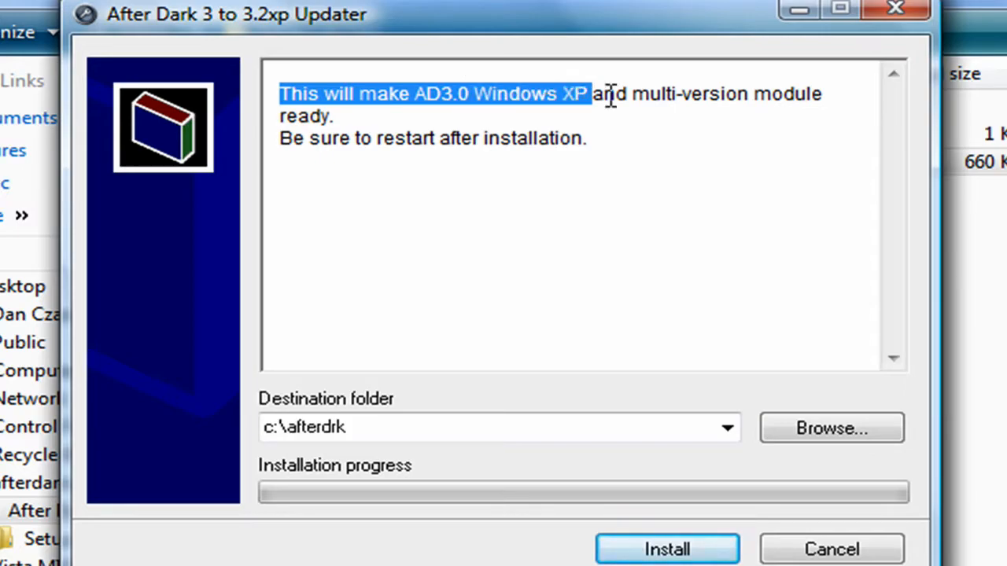
left_click_drag(590, 94, 330, 116)
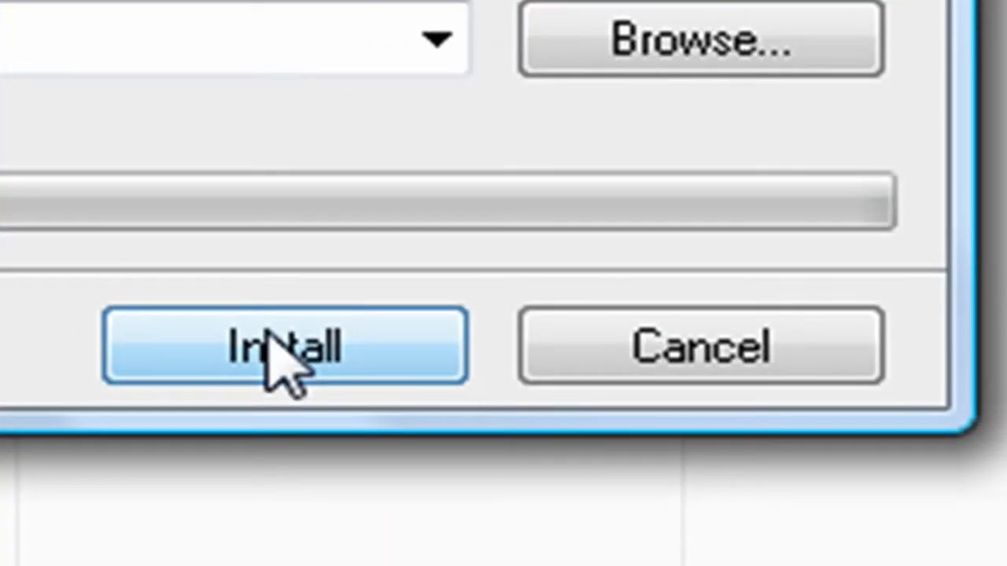
mouse_move(715, 385)
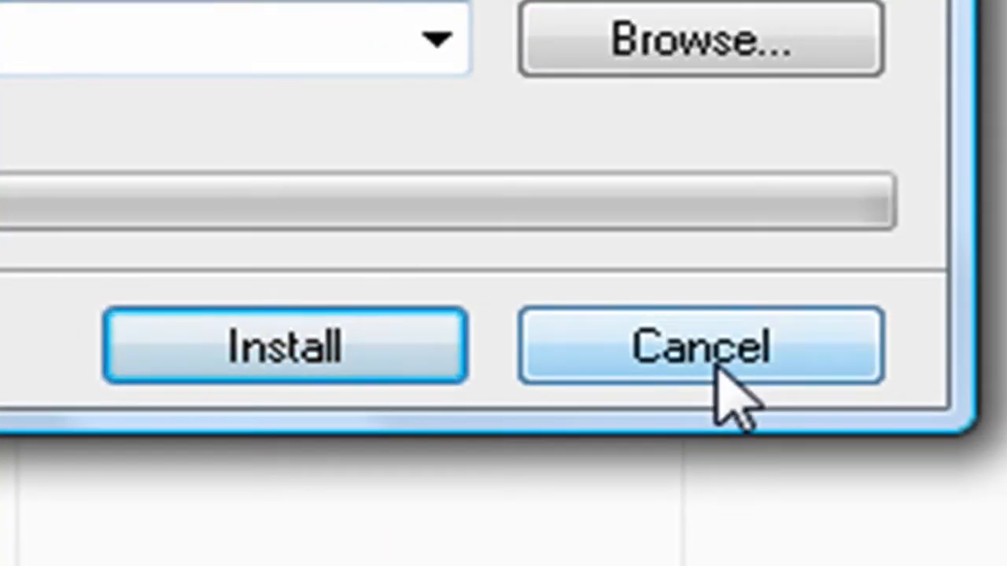
left_click(700, 346)
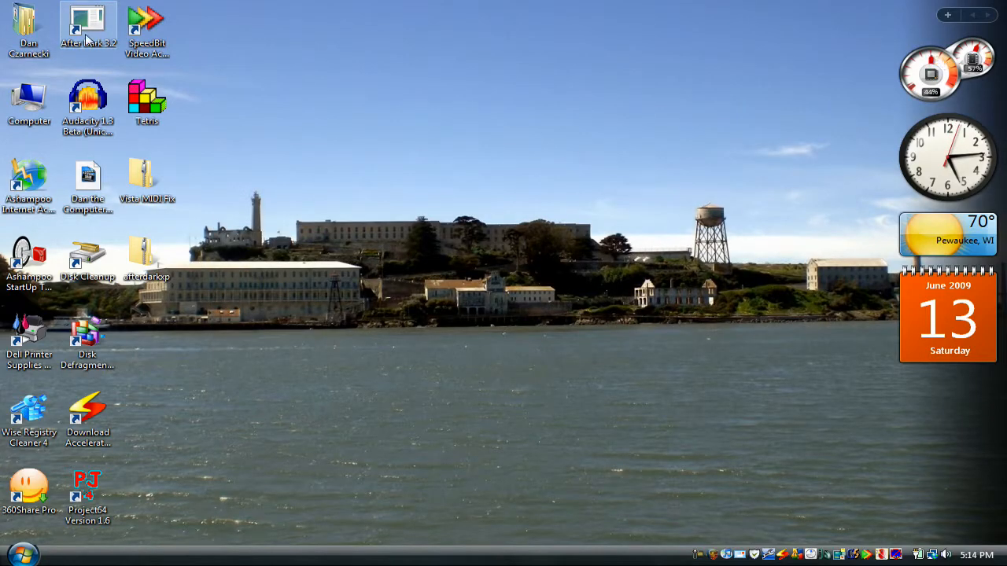
Step: In the afterdrk folder, select the ADW30 application and bring up its actions to run After Dark
double_click(28, 107)
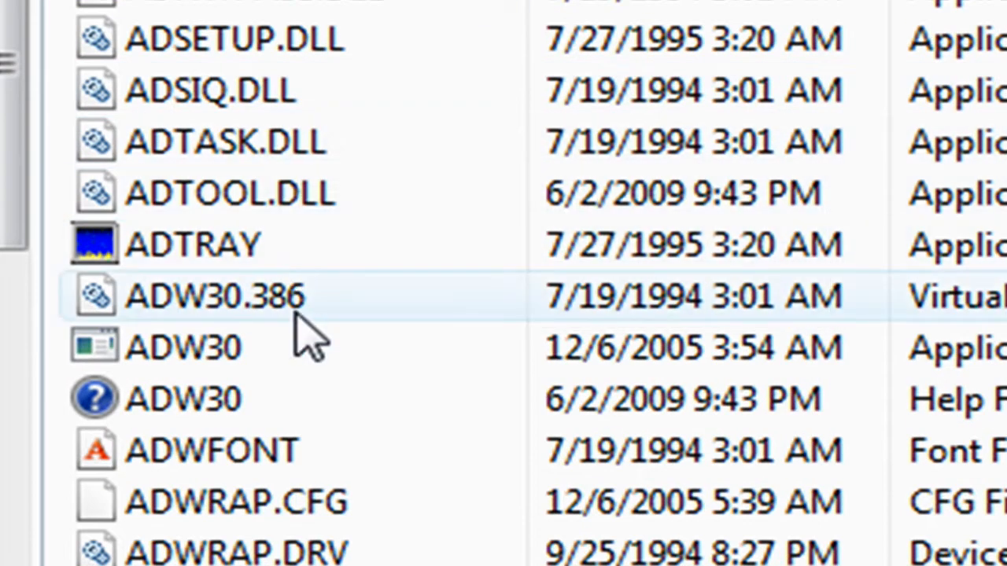
left_click(186, 347)
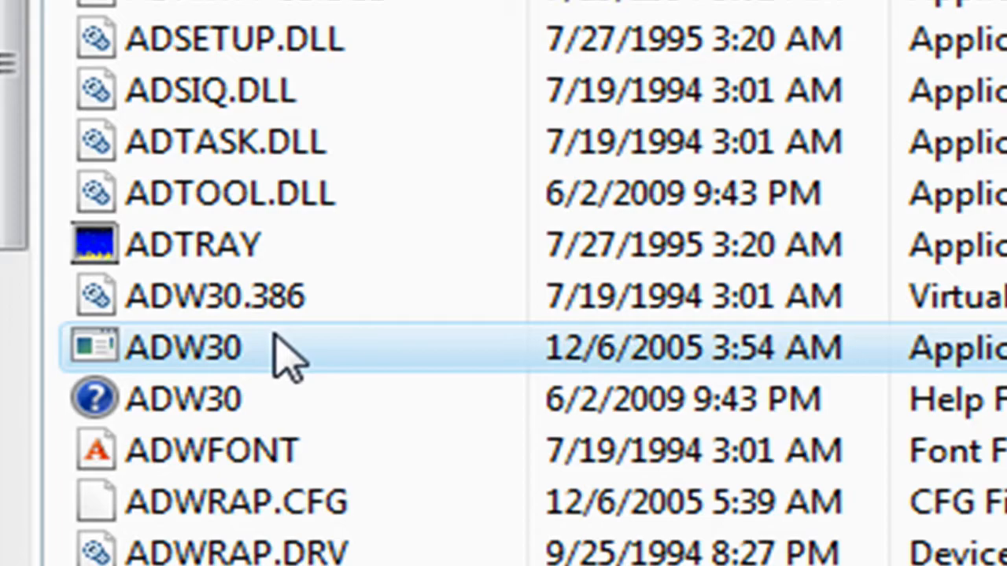
right_click(183, 347)
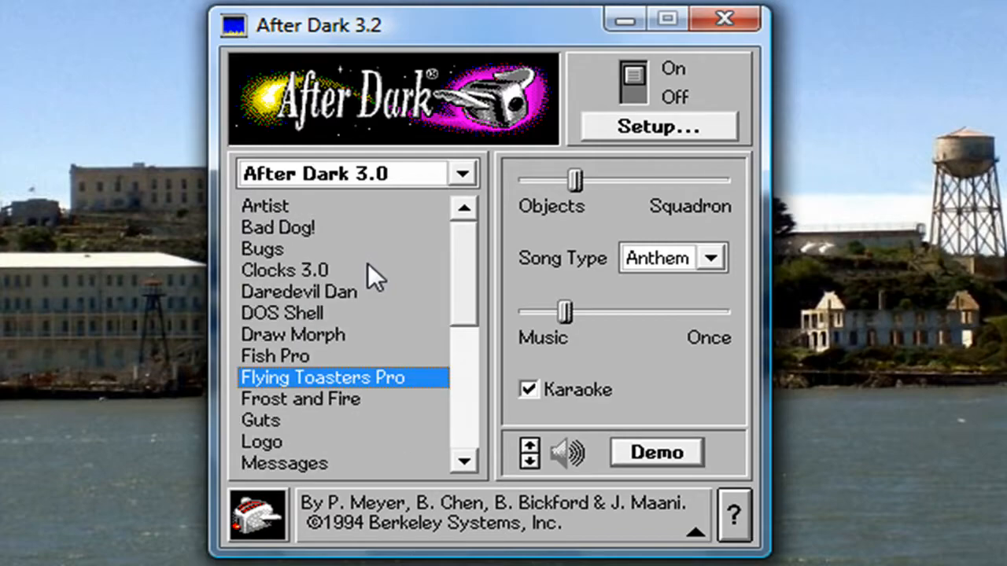
mouse_move(330, 198)
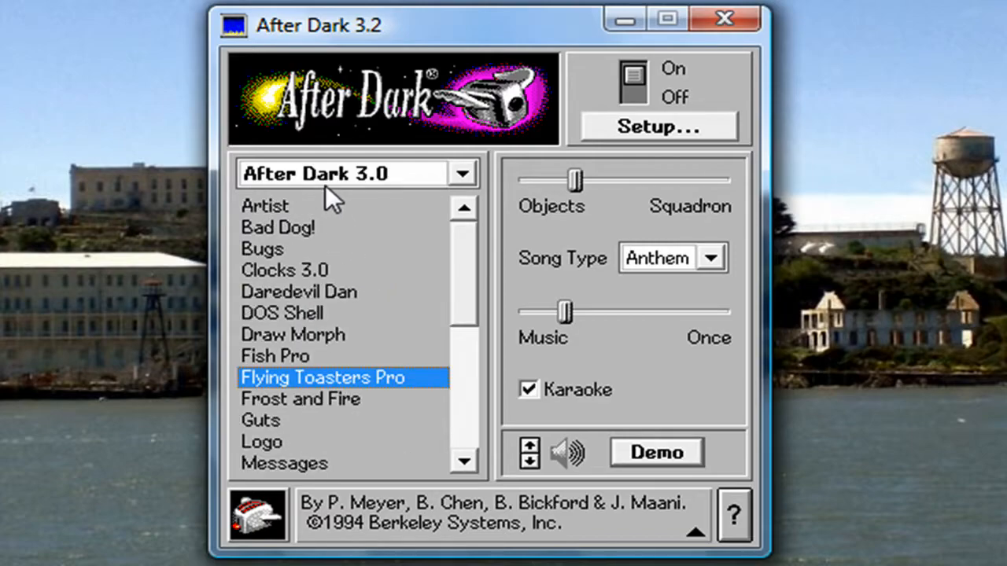
mouse_move(331, 176)
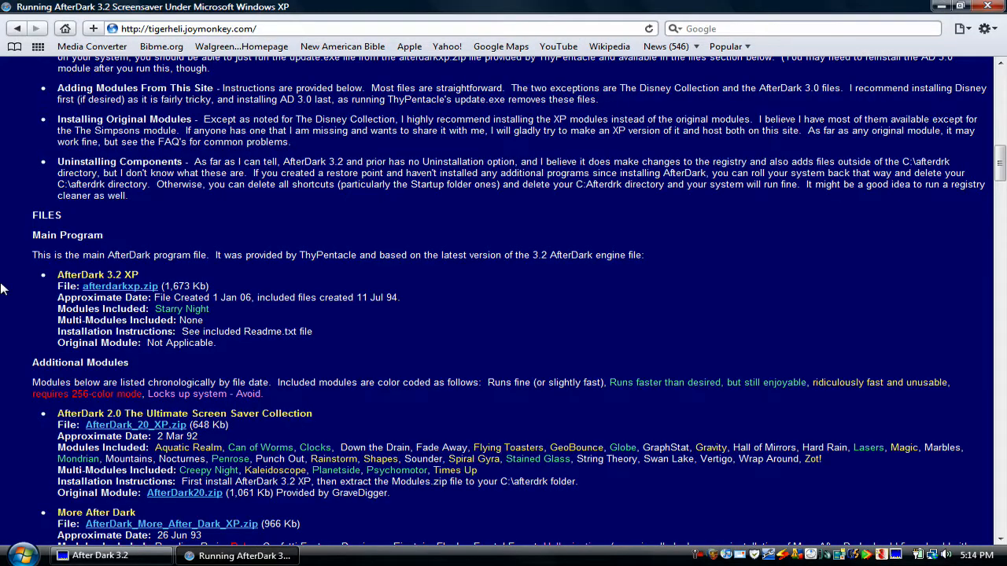
Step: Scroll the page to the AfterDark 3.0 World's Most Popular Screen Saver download entry
scroll("down", 3)
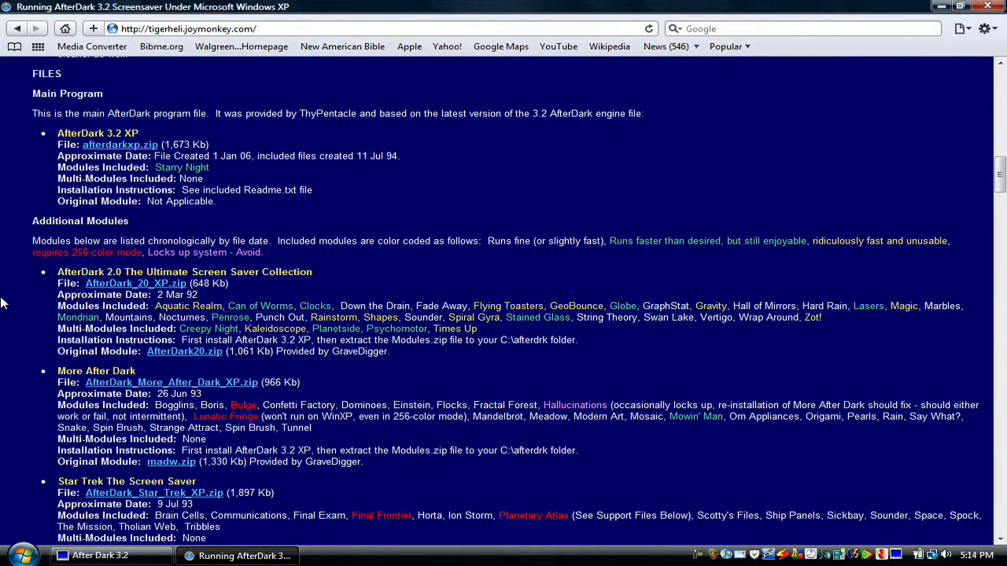
scroll("down", 3)
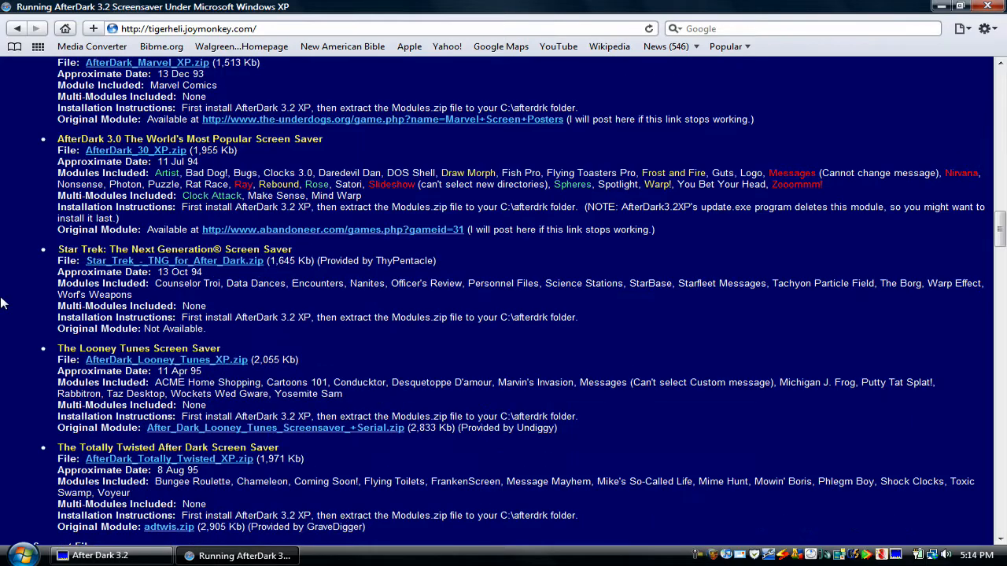
scroll("up", 3)
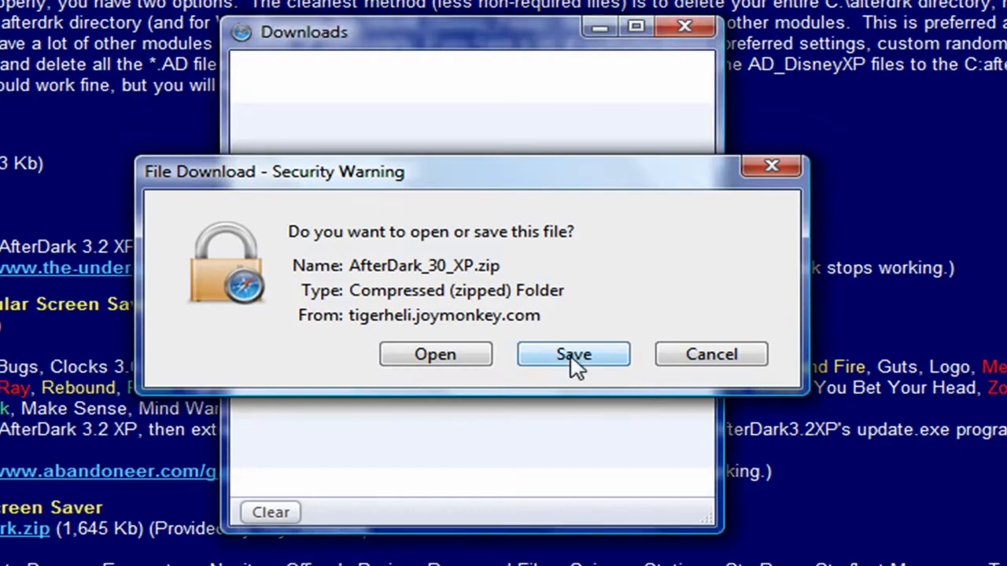
Step: Save the AfterDark_30_XP.zip module pack download onto the desktop
left_click(572, 354)
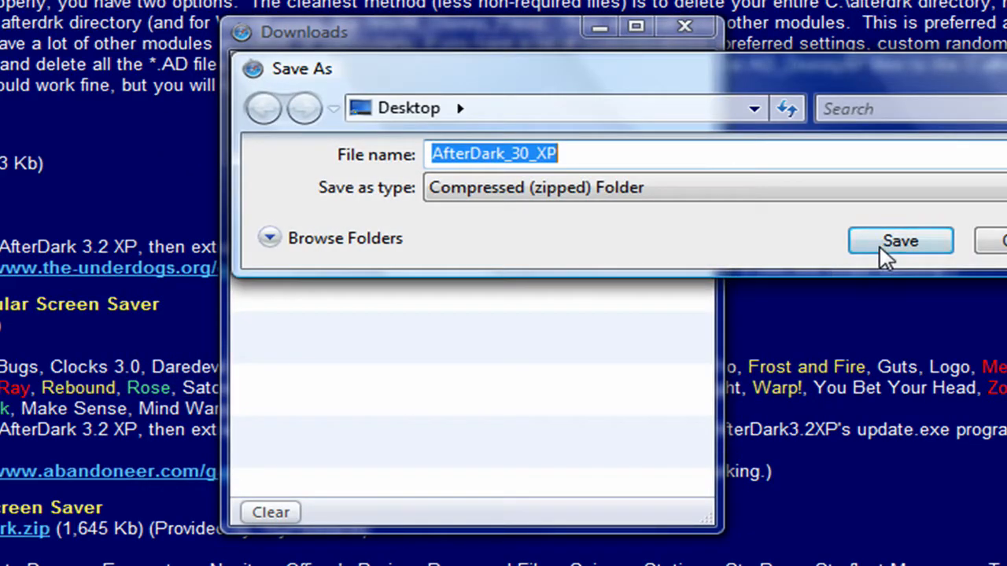
left_click(900, 241)
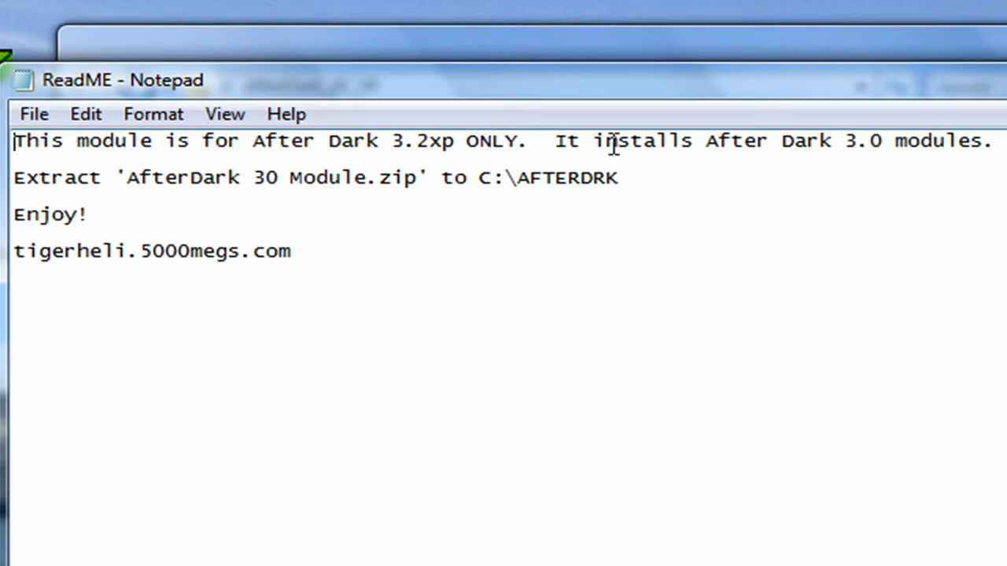
mouse_move(188, 227)
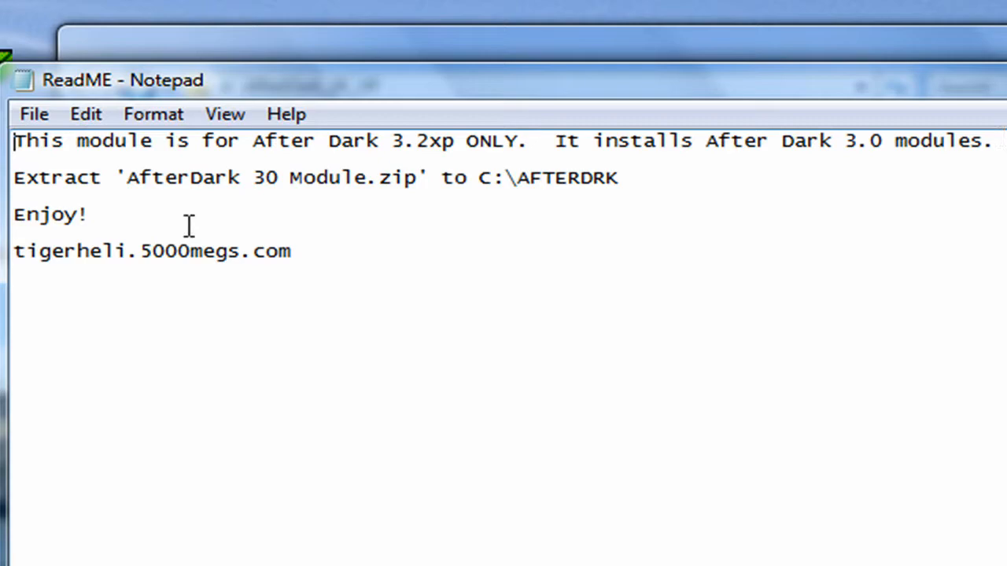
mouse_move(260, 172)
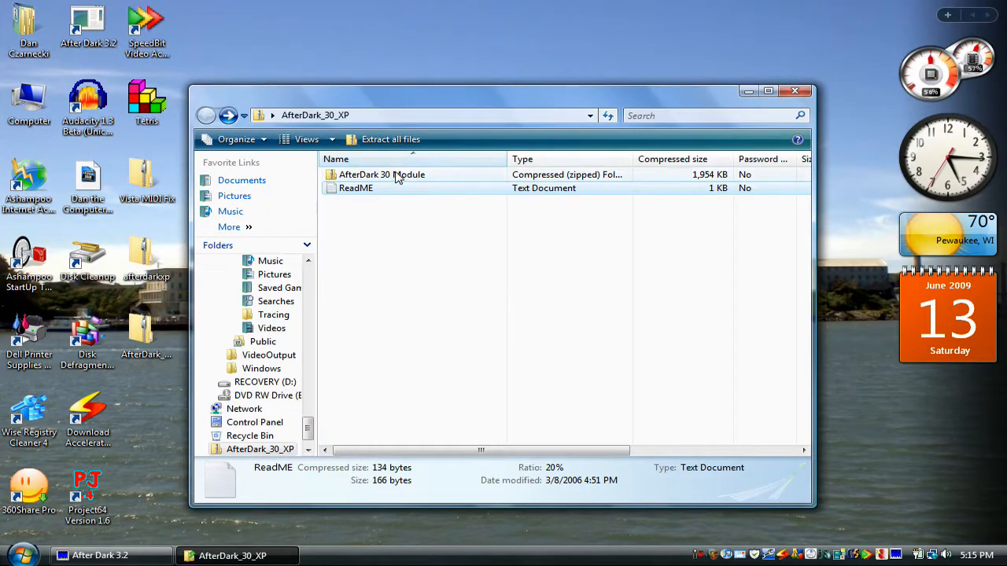
Step: Start Extract All on the AfterDark 30 Module zip toward afterdrk, then cancel the destination picker
left_click(381, 173)
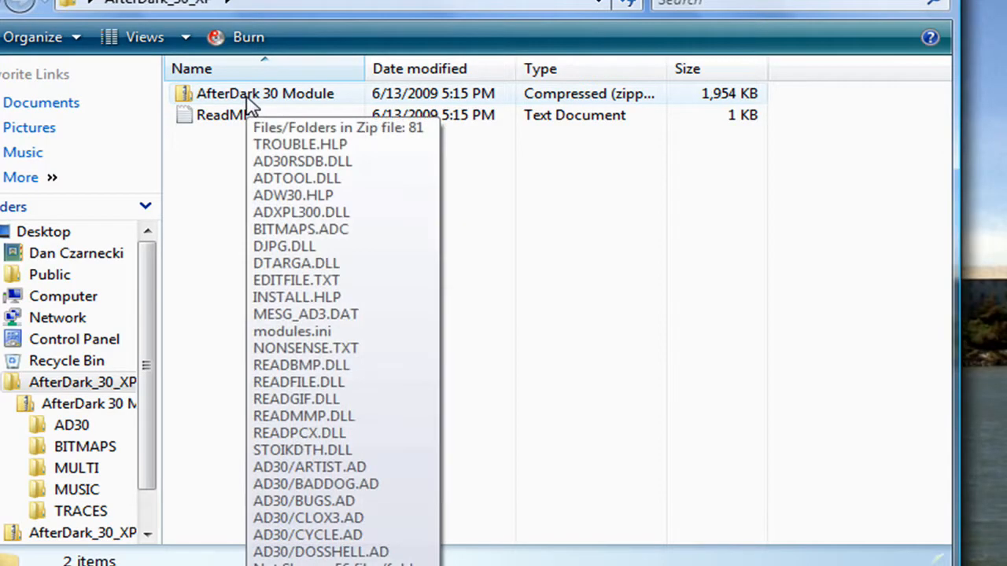
right_click(265, 92)
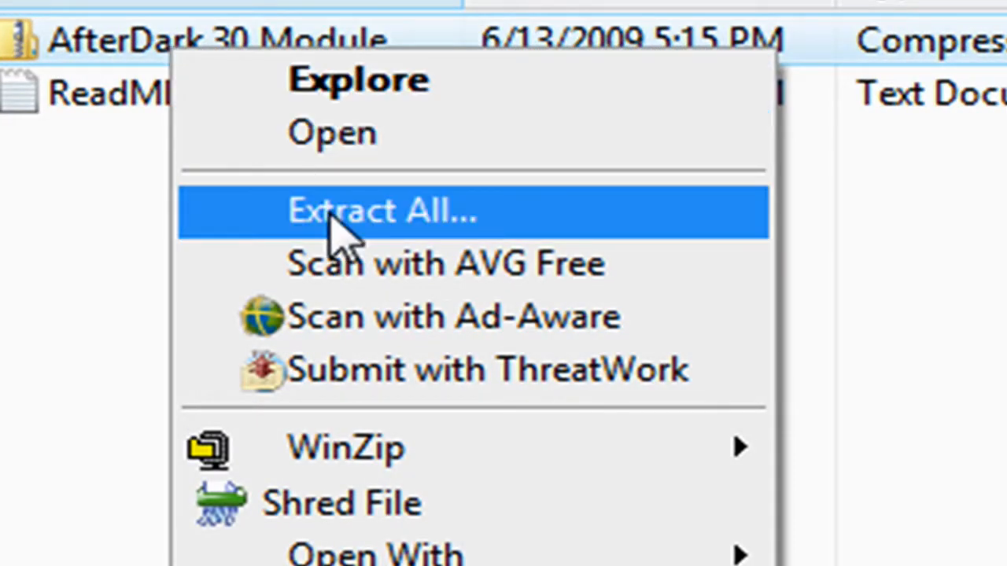
left_click(380, 211)
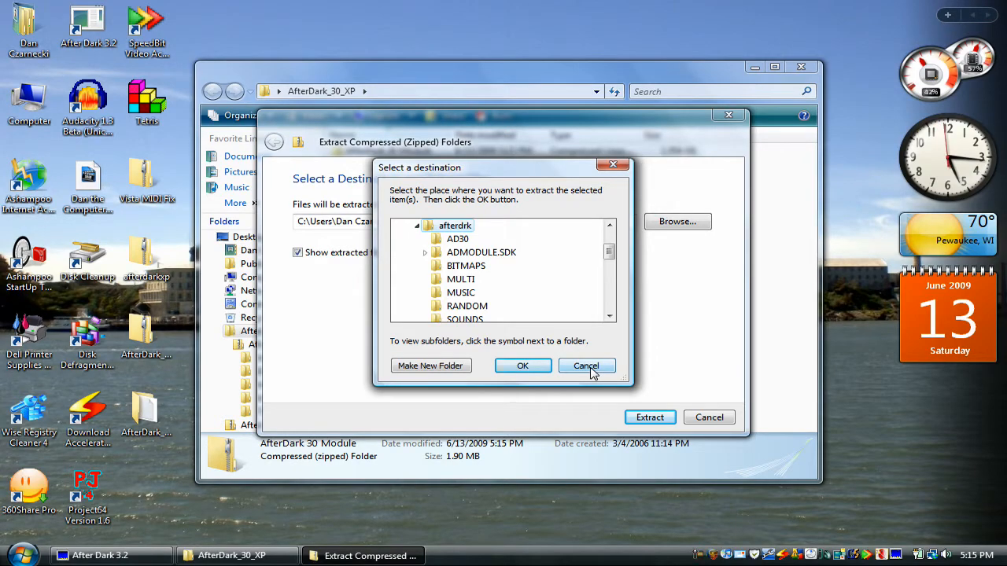
left_click(586, 365)
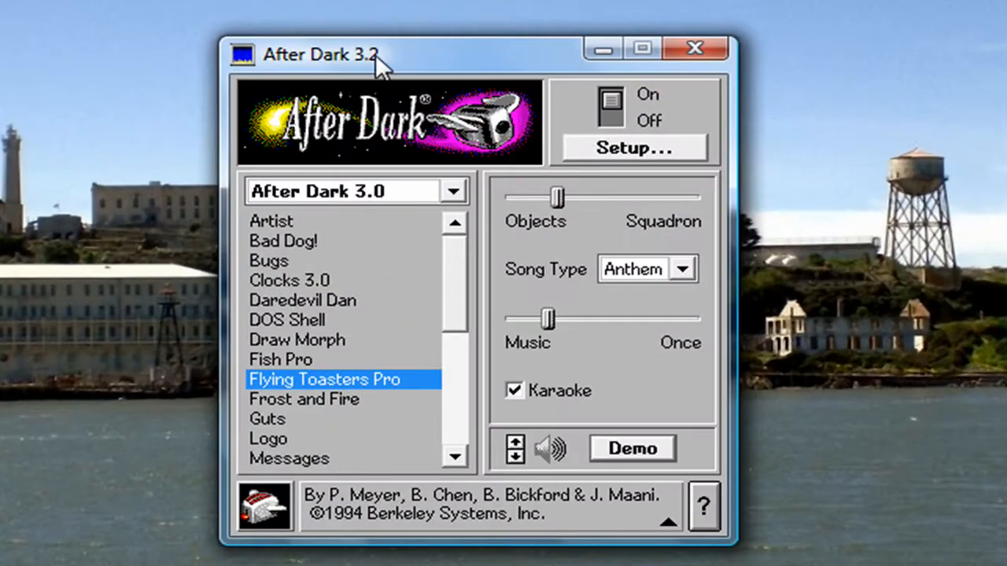
mouse_move(370, 208)
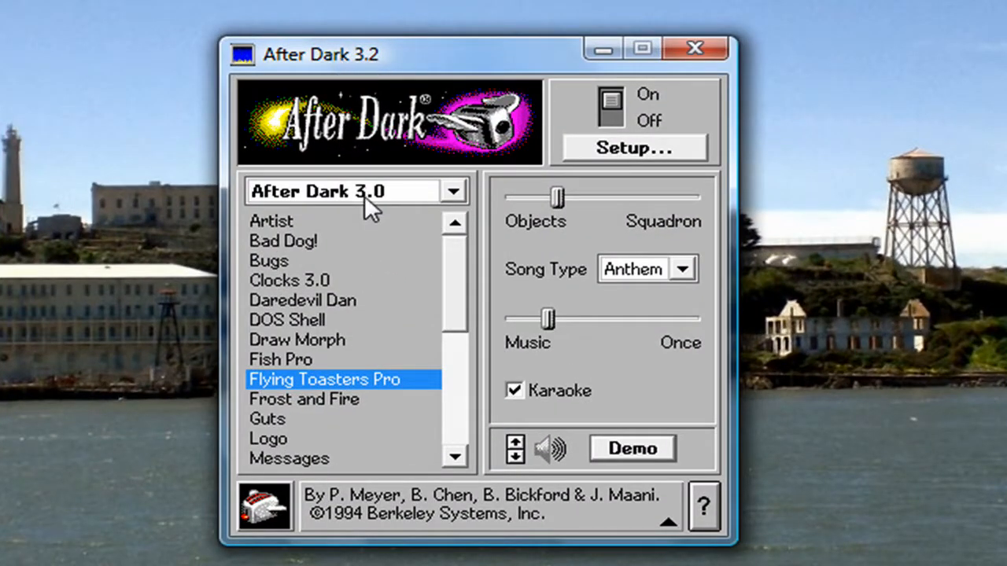
Step: Open the module collection dropdown showing After Dark 3.0 in the control panel
left_click(453, 192)
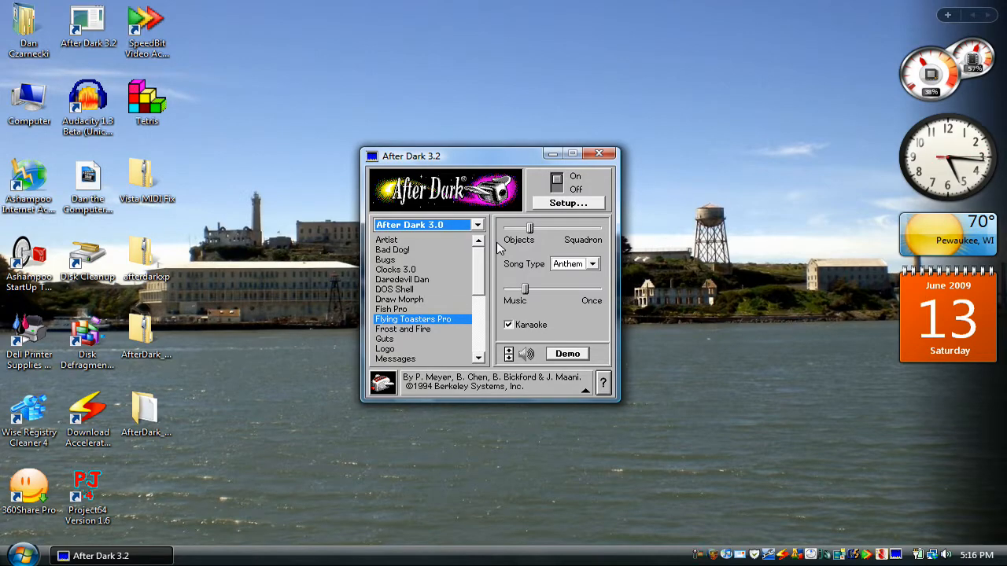
mouse_move(400, 348)
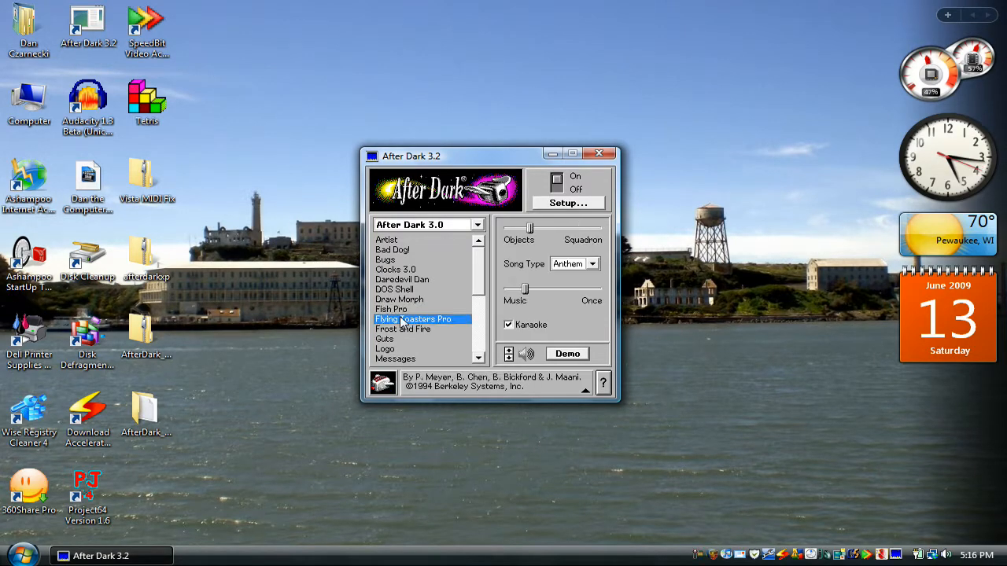
mouse_move(464, 312)
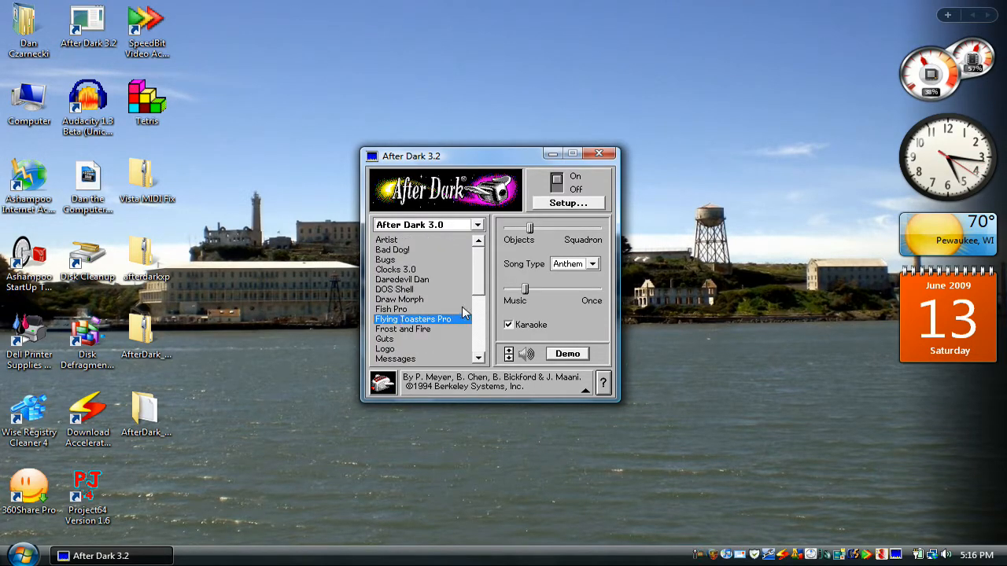
mouse_move(494, 305)
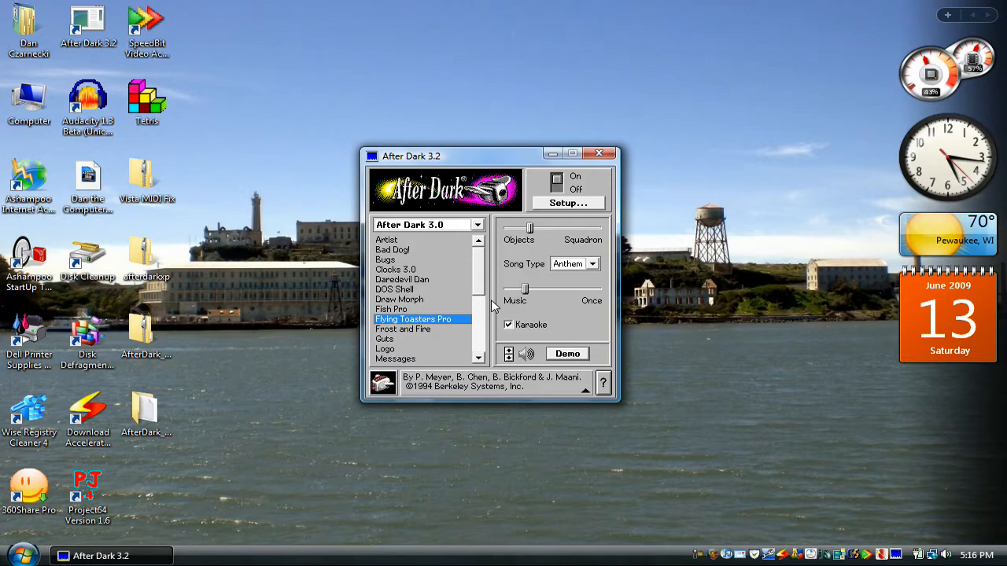